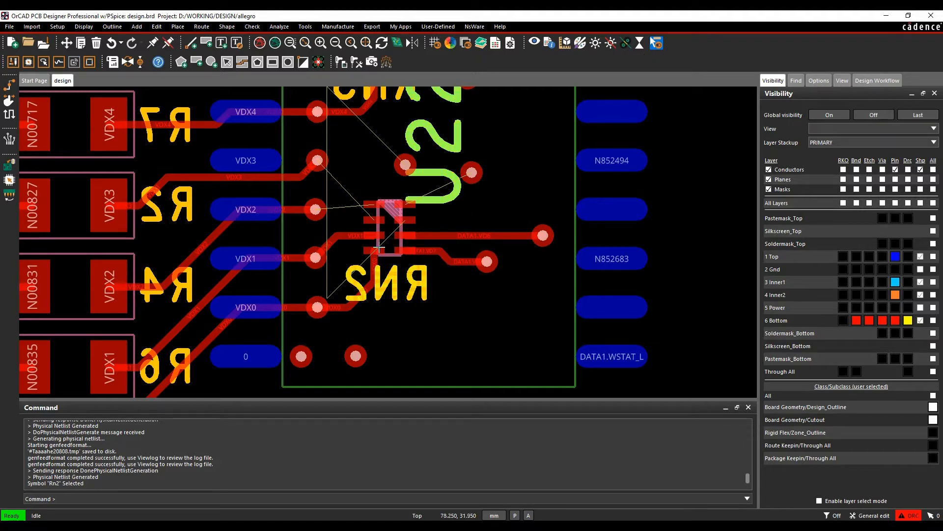
mouse_move(373, 213)
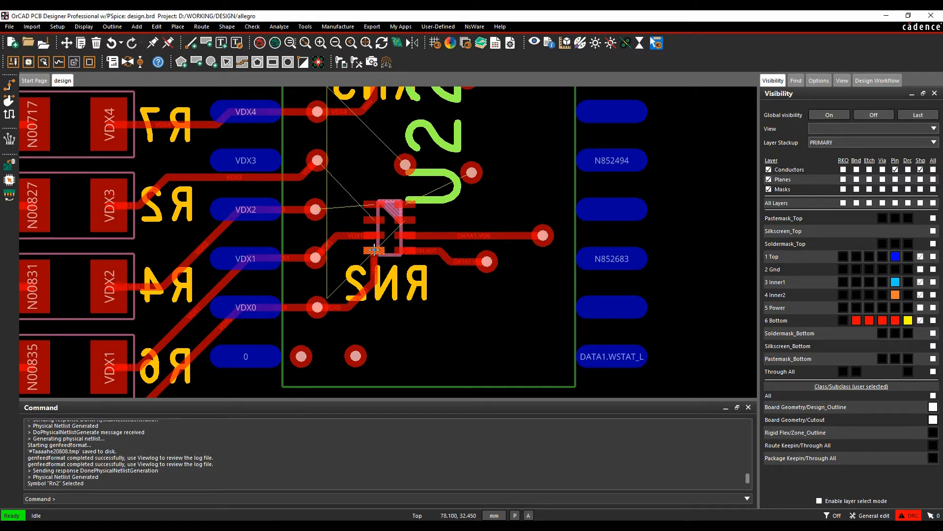
mouse_move(367, 227)
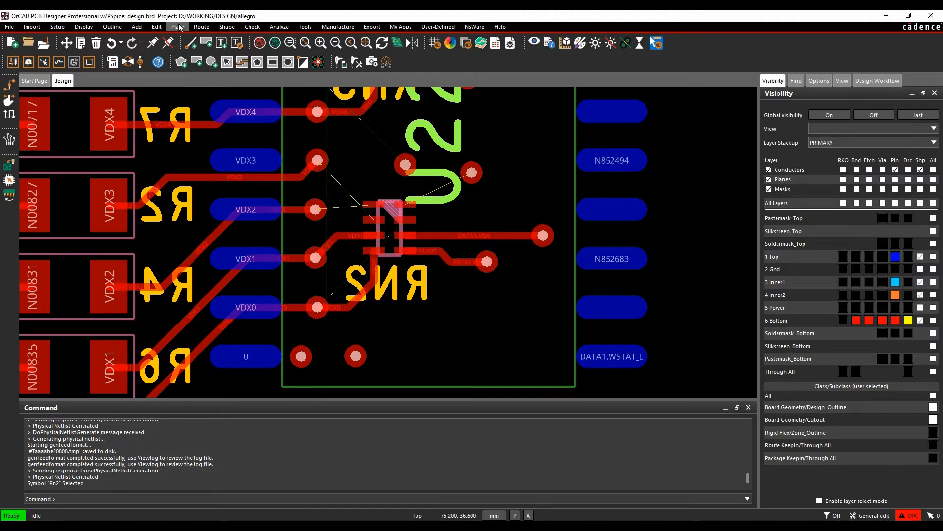
Swap the RN2 gate functions between the VDX2 and VDX3 sections with Place > Swap > Functions
click(178, 26)
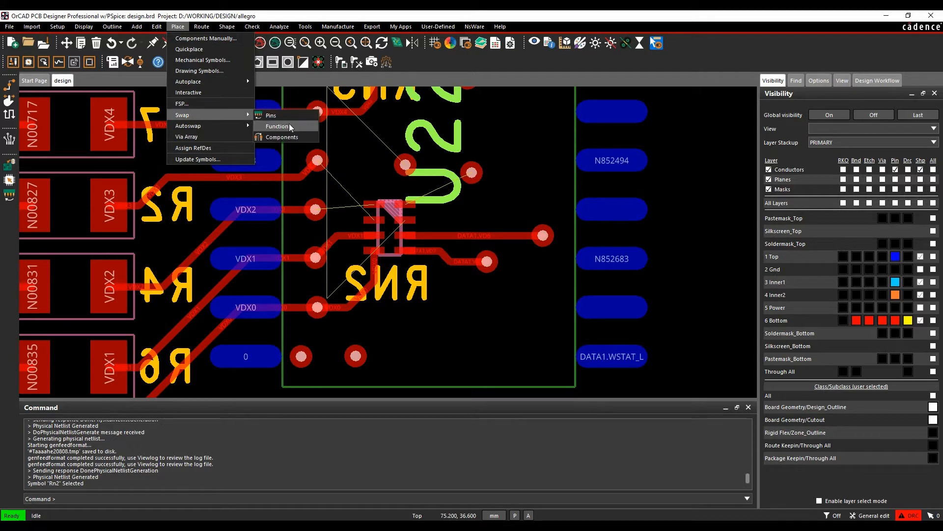
click(271, 115)
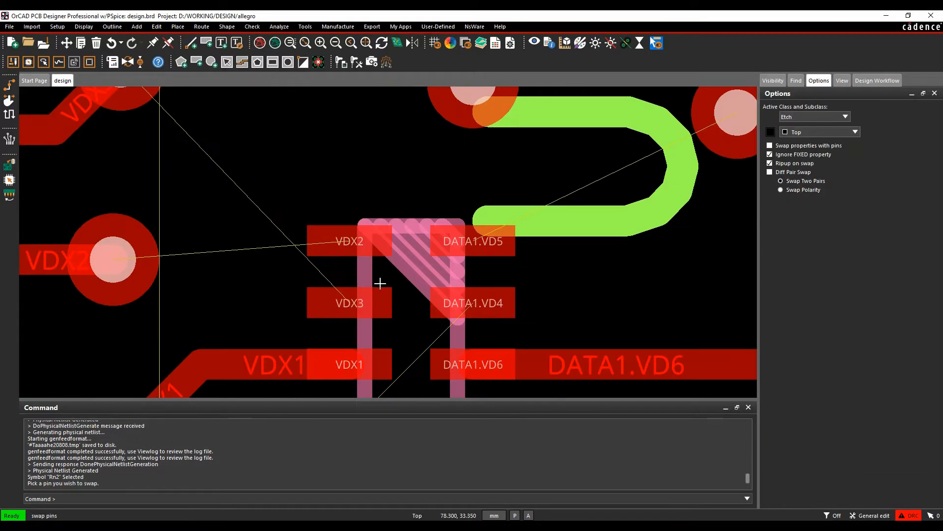
click(349, 302)
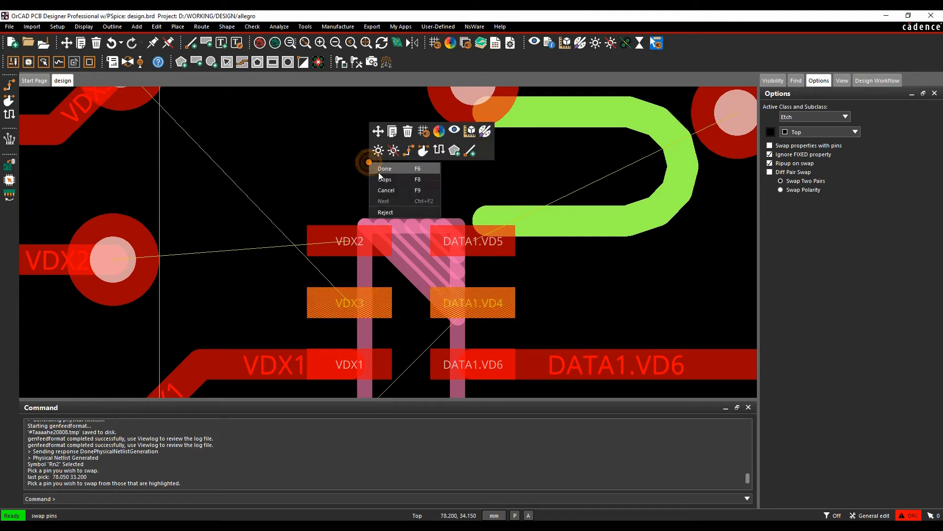
click(177, 26)
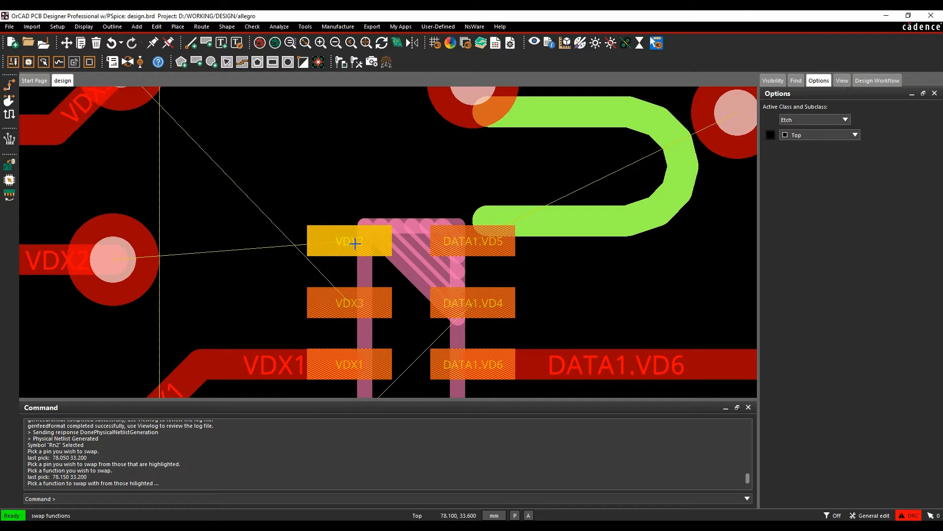
right_click(353, 240)
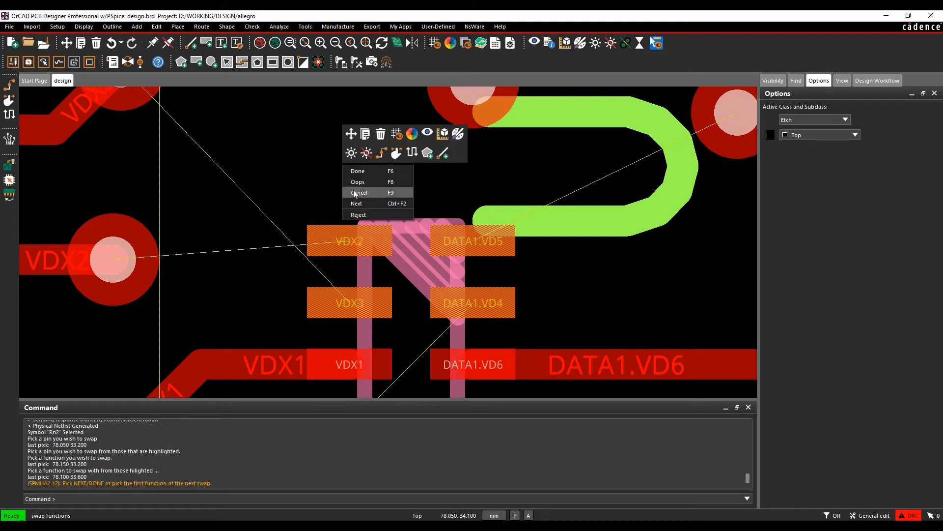
click(358, 193)
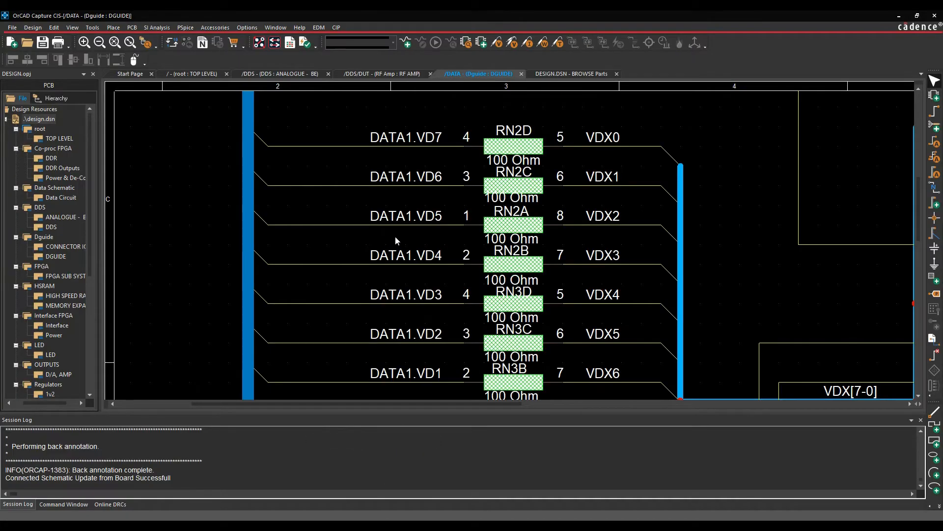
Run PCB > Design Sync in Capture to back-annotate RN2A and RN2B trading places
click(275, 42)
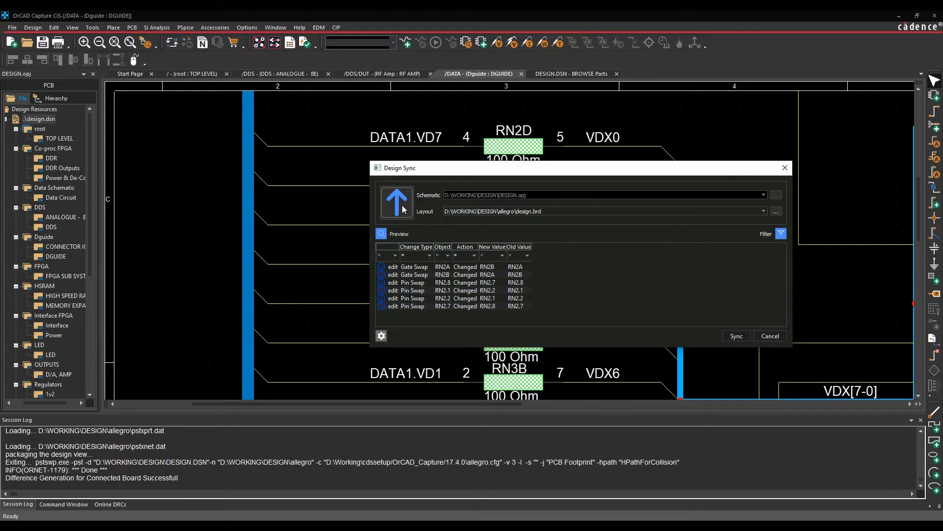
mouse_move(461, 239)
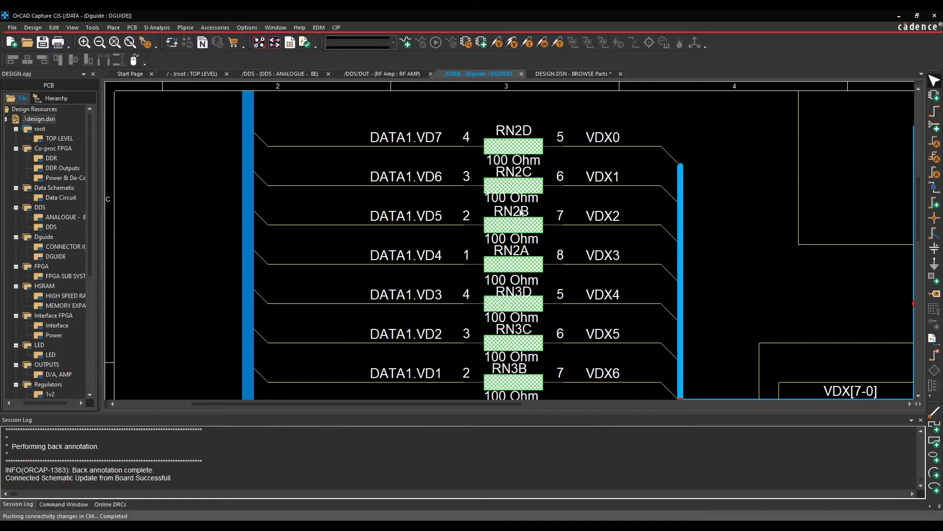
mouse_move(481, 239)
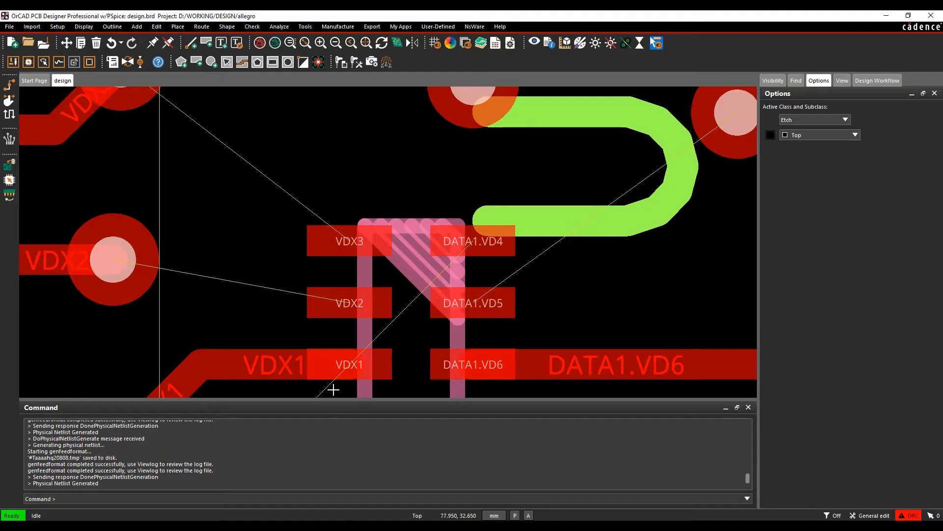
Zoom out around RN2 and launch Manufacture > Auto Rename Refdes > Rename
click(127, 62)
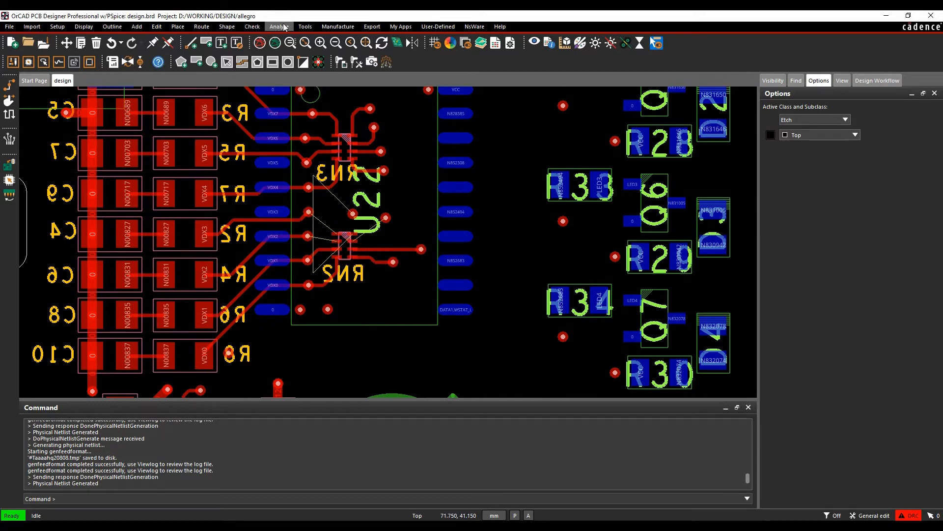
click(337, 26)
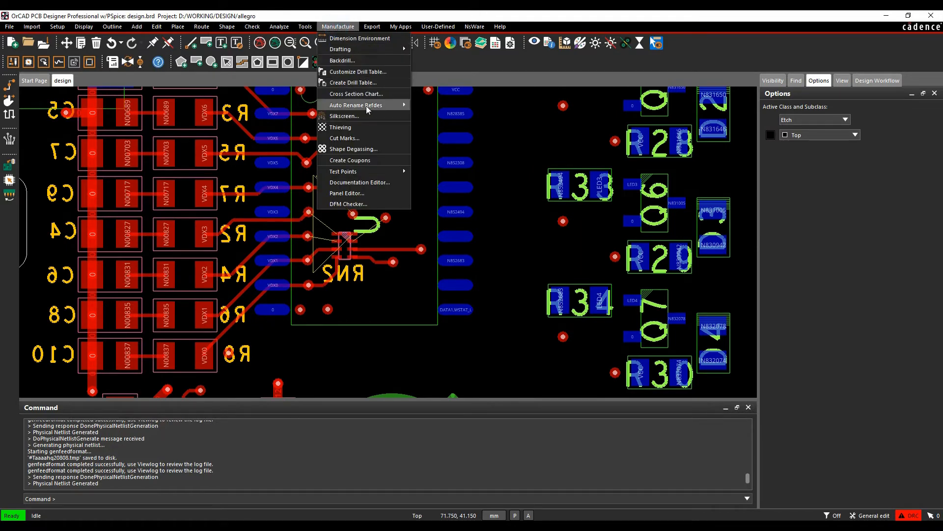
click(355, 105)
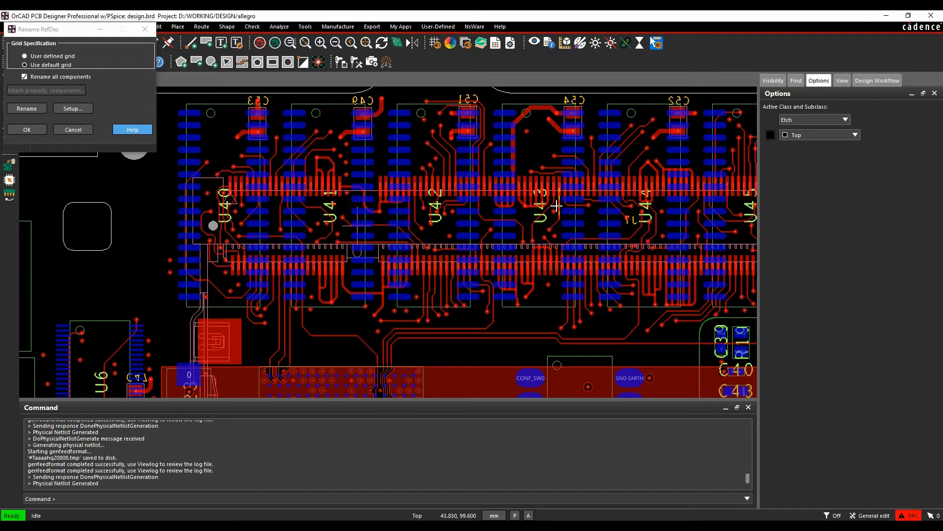
mouse_move(549, 214)
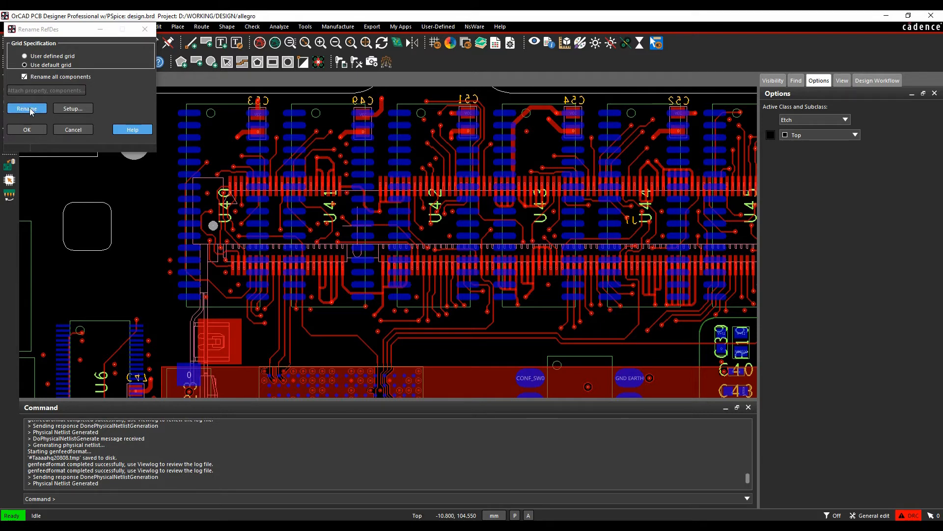
Edit the refdes prefix, clear the top and bottom layer identifiers, and rename all 355 components
click(73, 108)
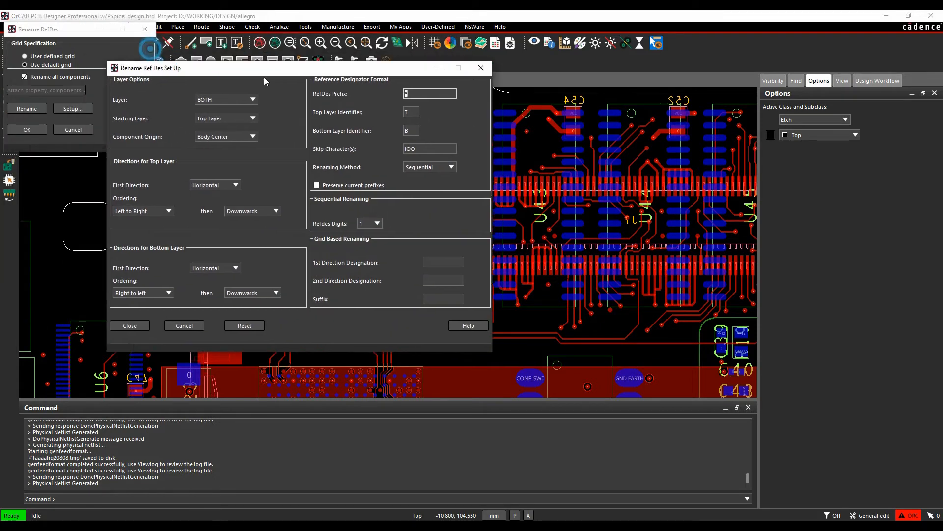
click(320, 122)
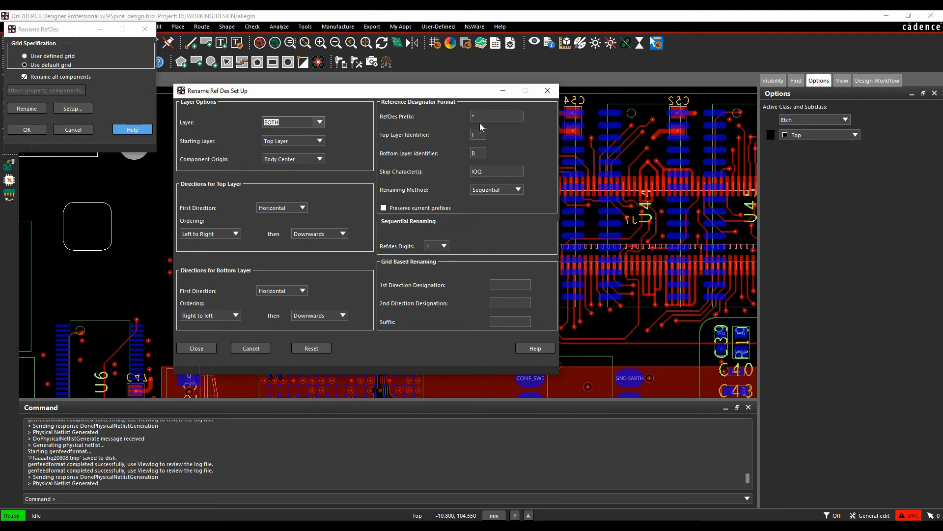
click(477, 134)
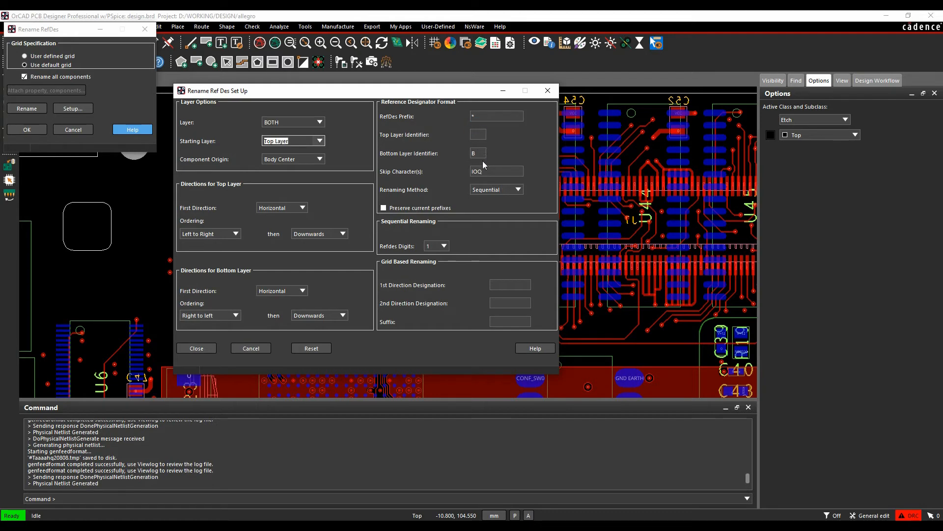
click(478, 153)
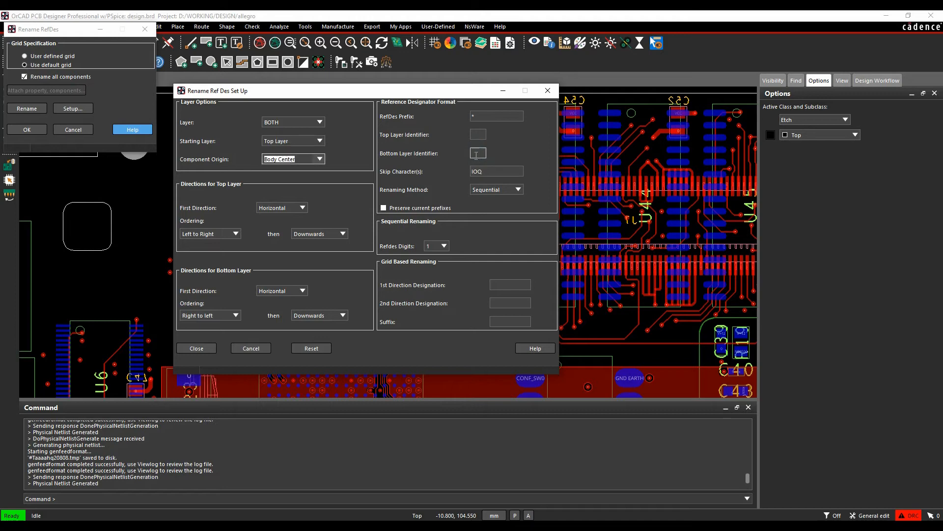
click(383, 208)
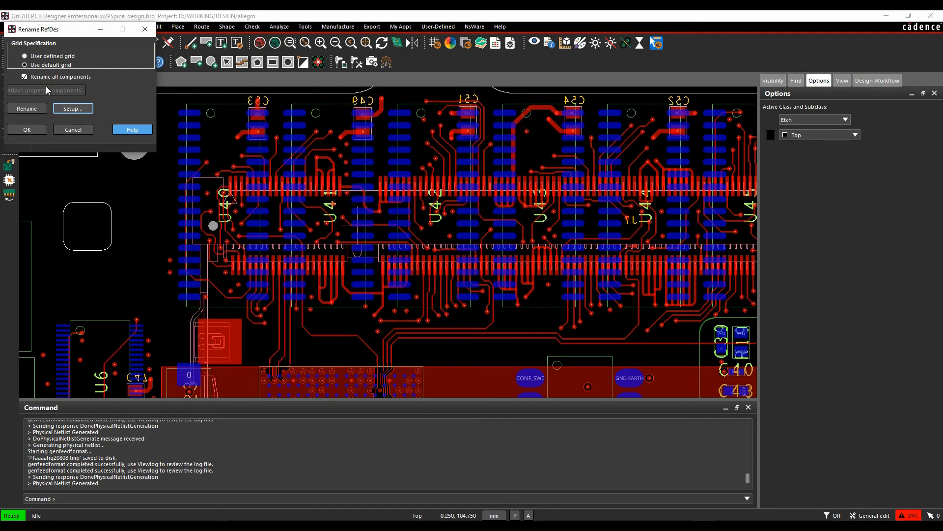
click(27, 108)
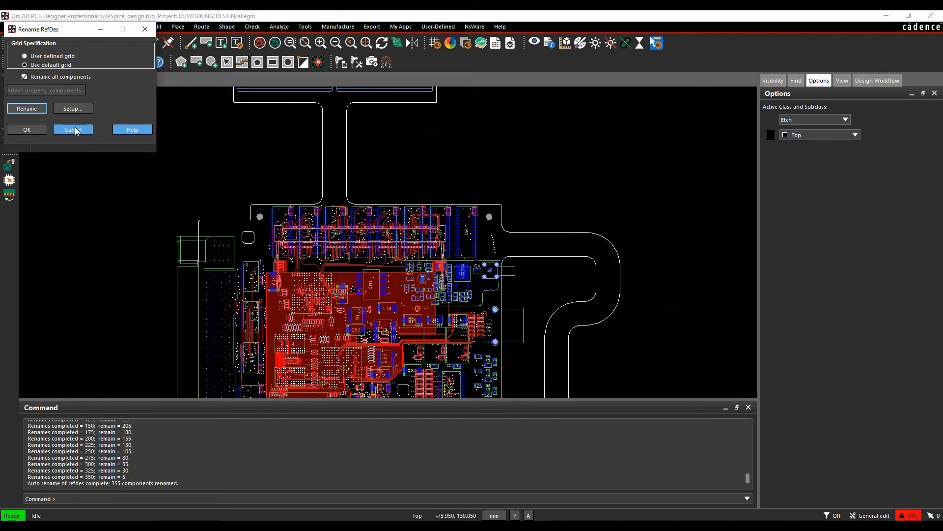
Close Rename RefDes and sync the renamed reference designators into Capture via Design Sync
click(72, 130)
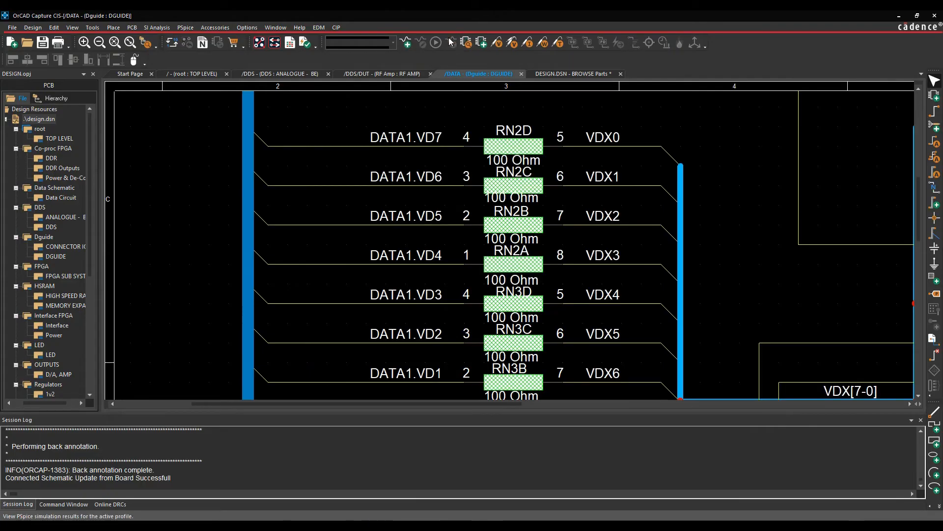
click(274, 42)
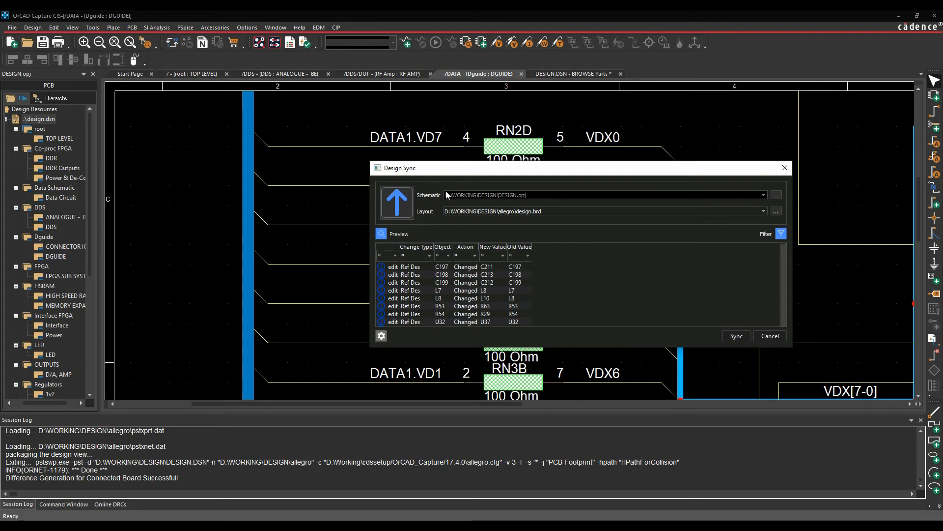
mouse_move(704, 344)
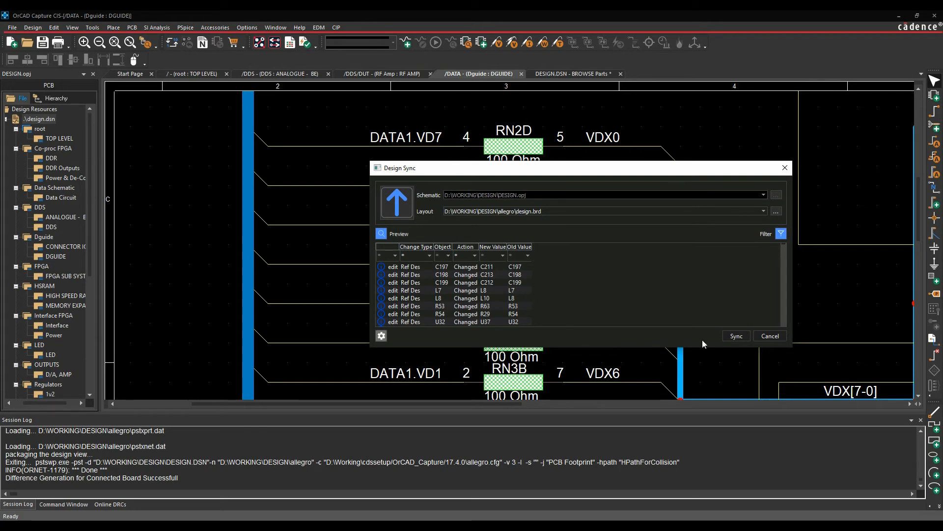
click(769, 335)
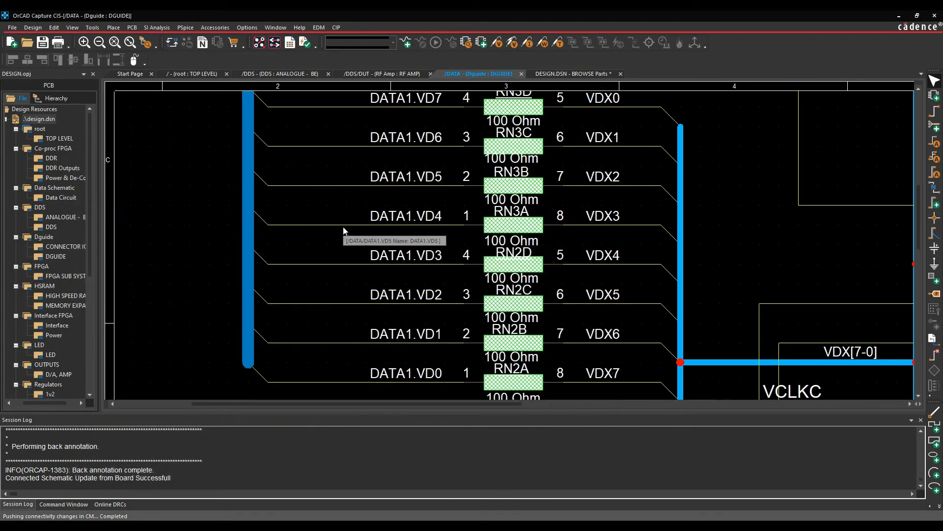
mouse_move(67, 257)
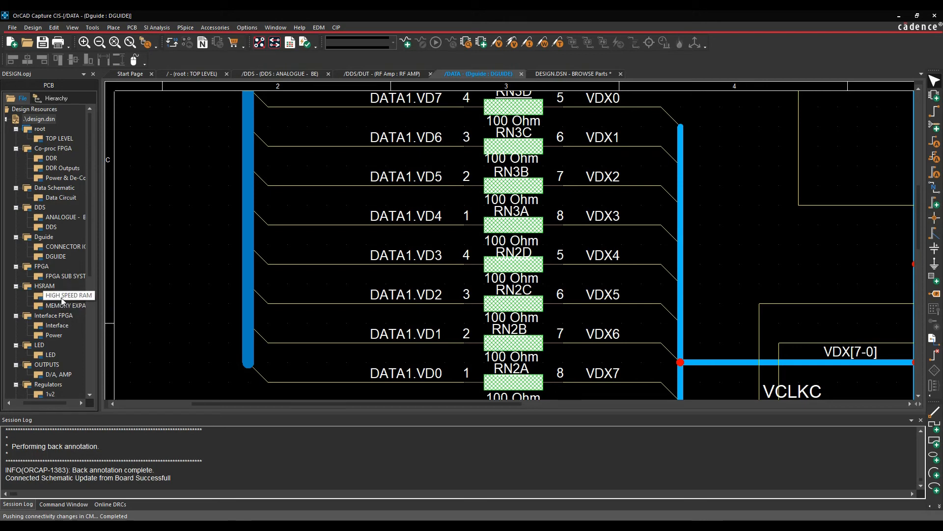
Open the HIGH SPEED RAM page and set the Part Reference colour to dark blue
double_click(66, 295)
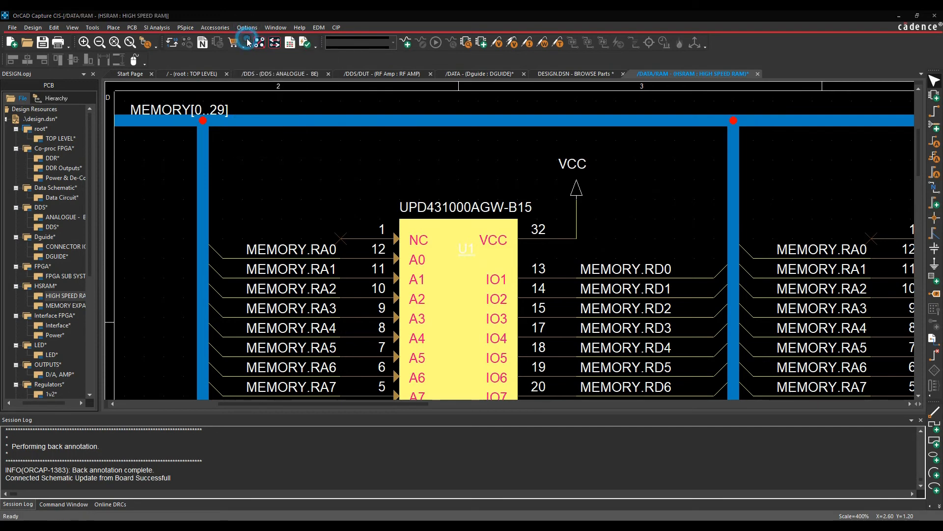
click(246, 27)
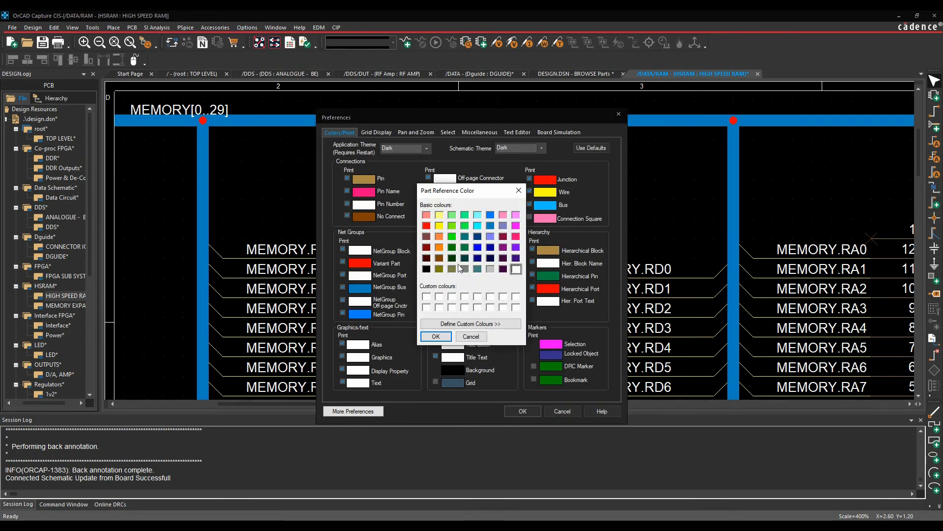
click(436, 336)
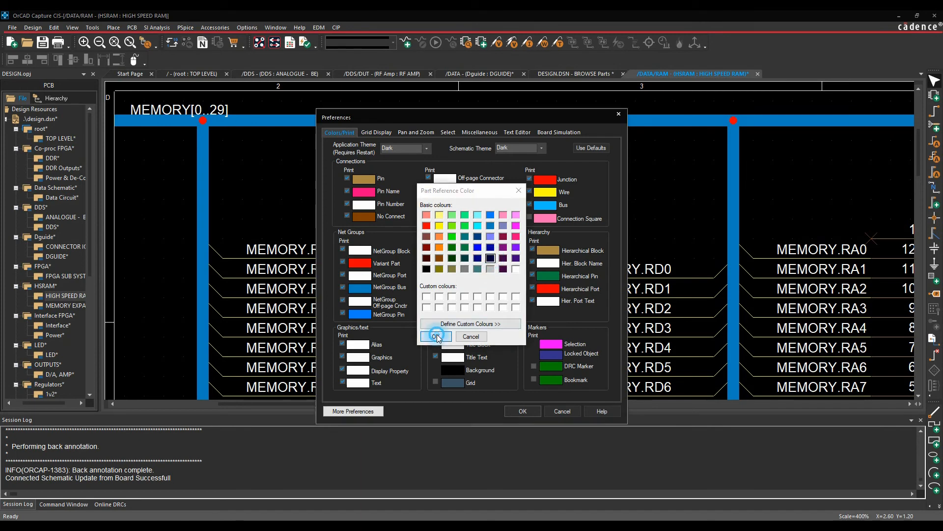
click(436, 336)
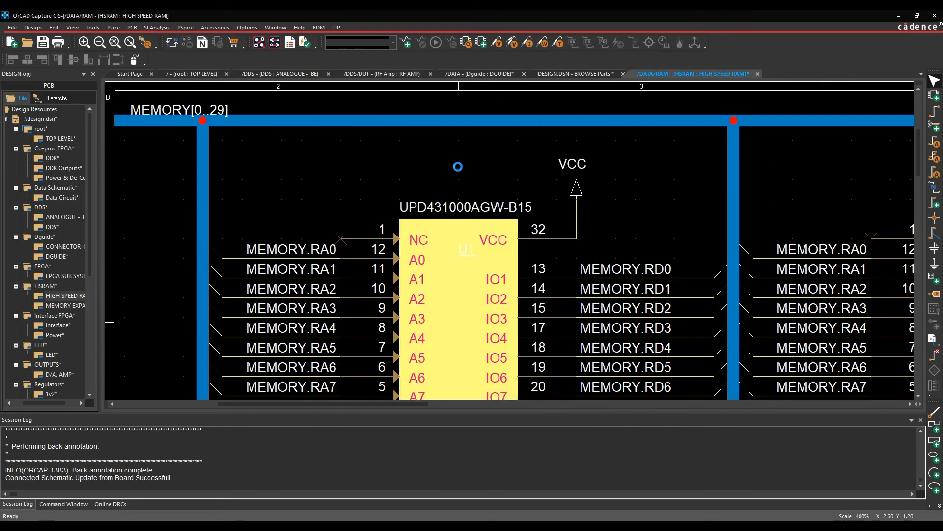